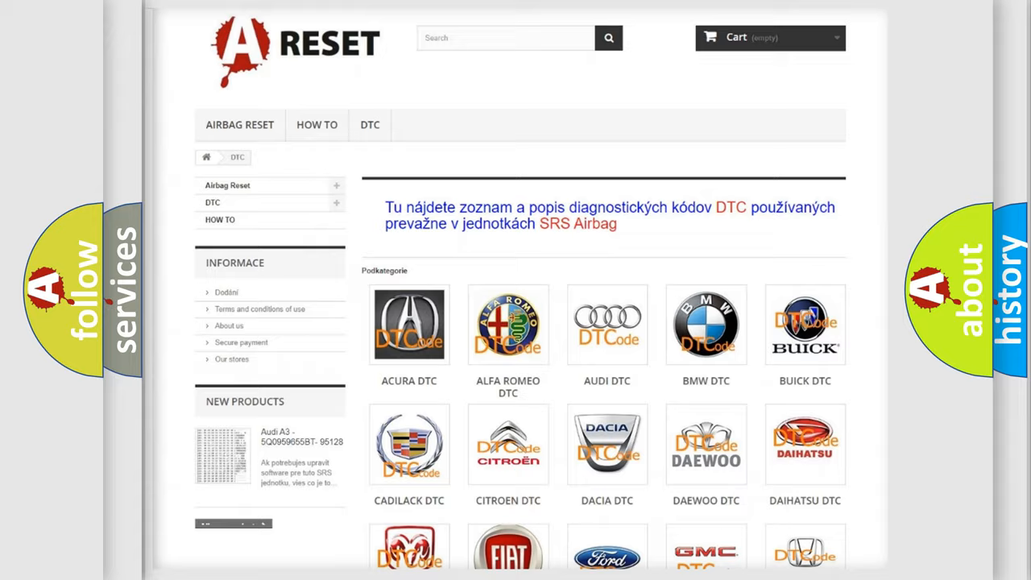
pyautogui.scroll(-3)
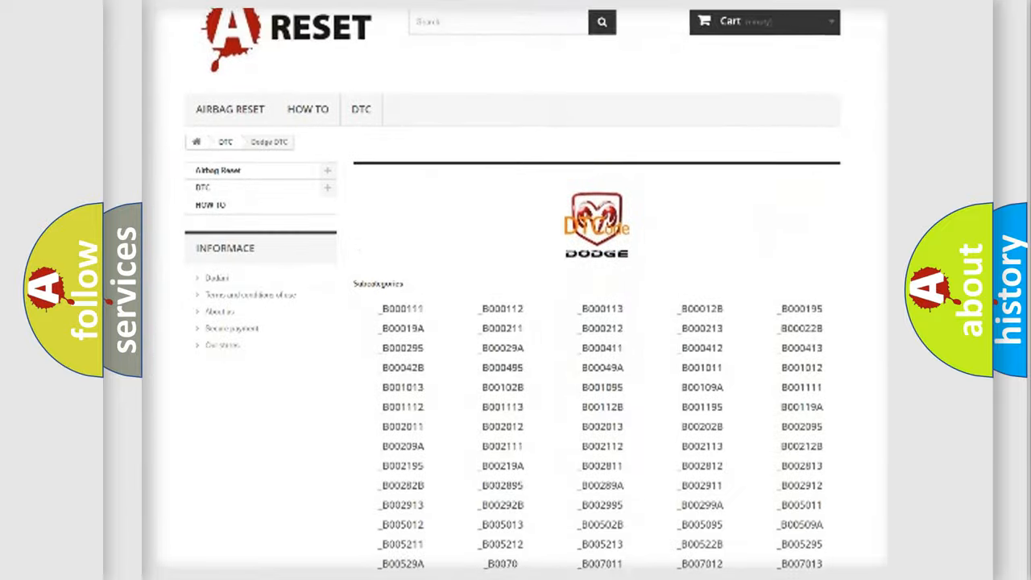
pyautogui.scroll(-3)
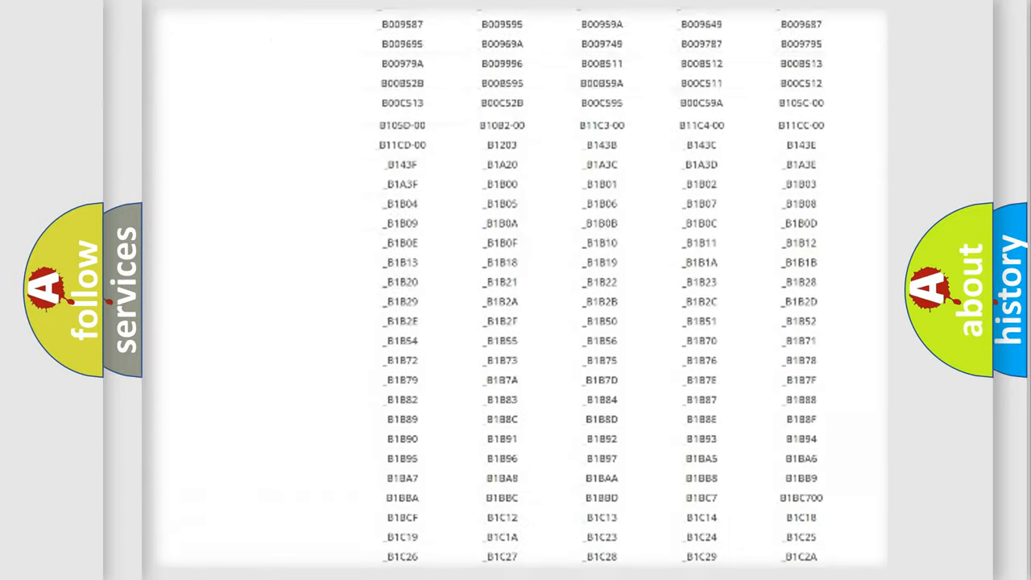
pyautogui.scroll(3)
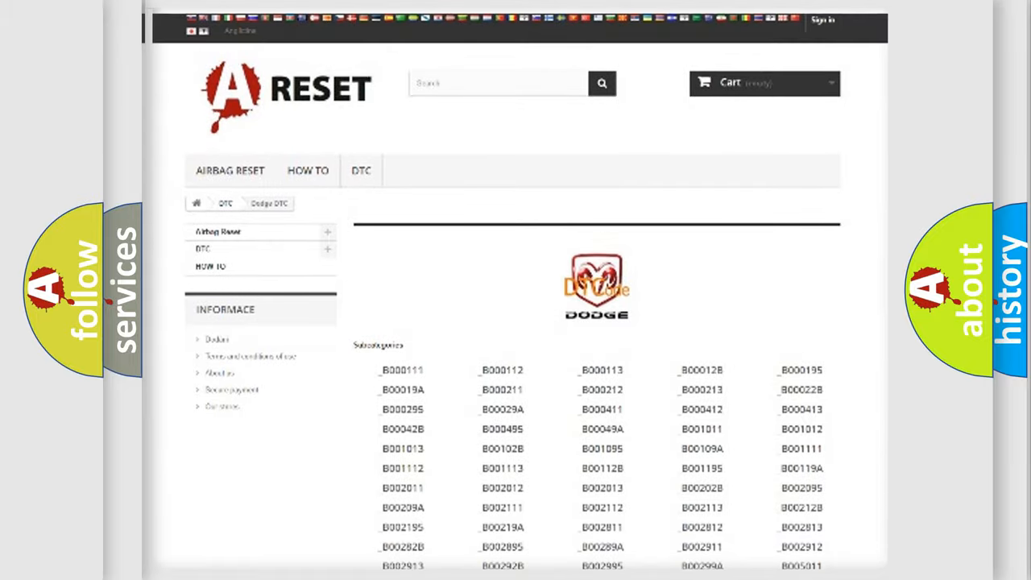